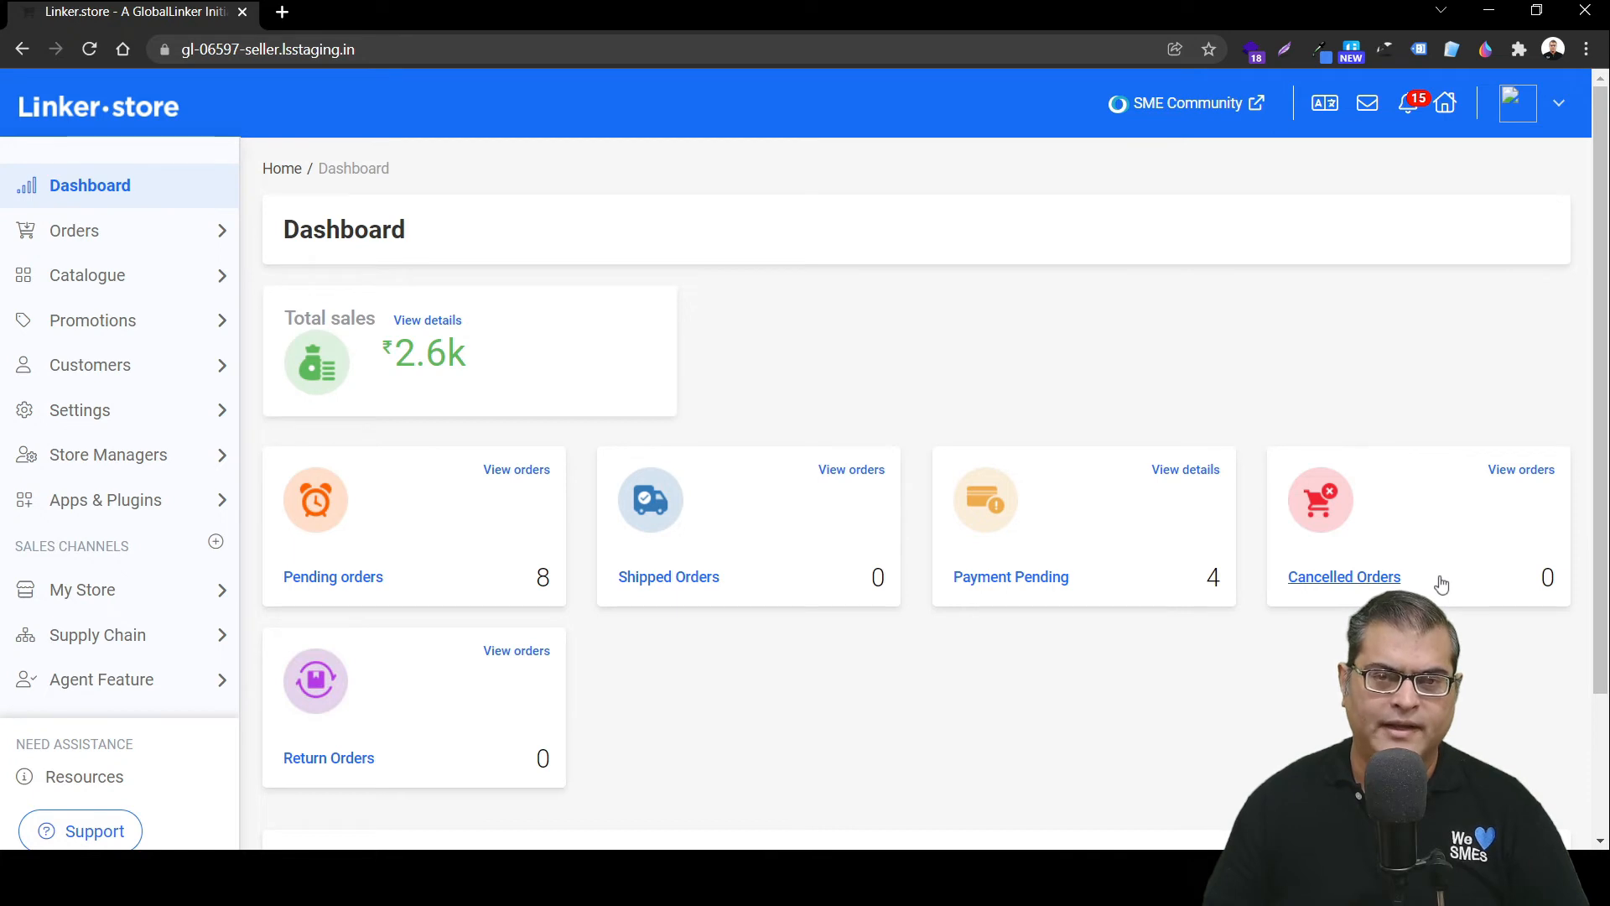
- Expand Settings in the sidebar and go to Payments, showing the enabled Paytm gateway
click(79, 411)
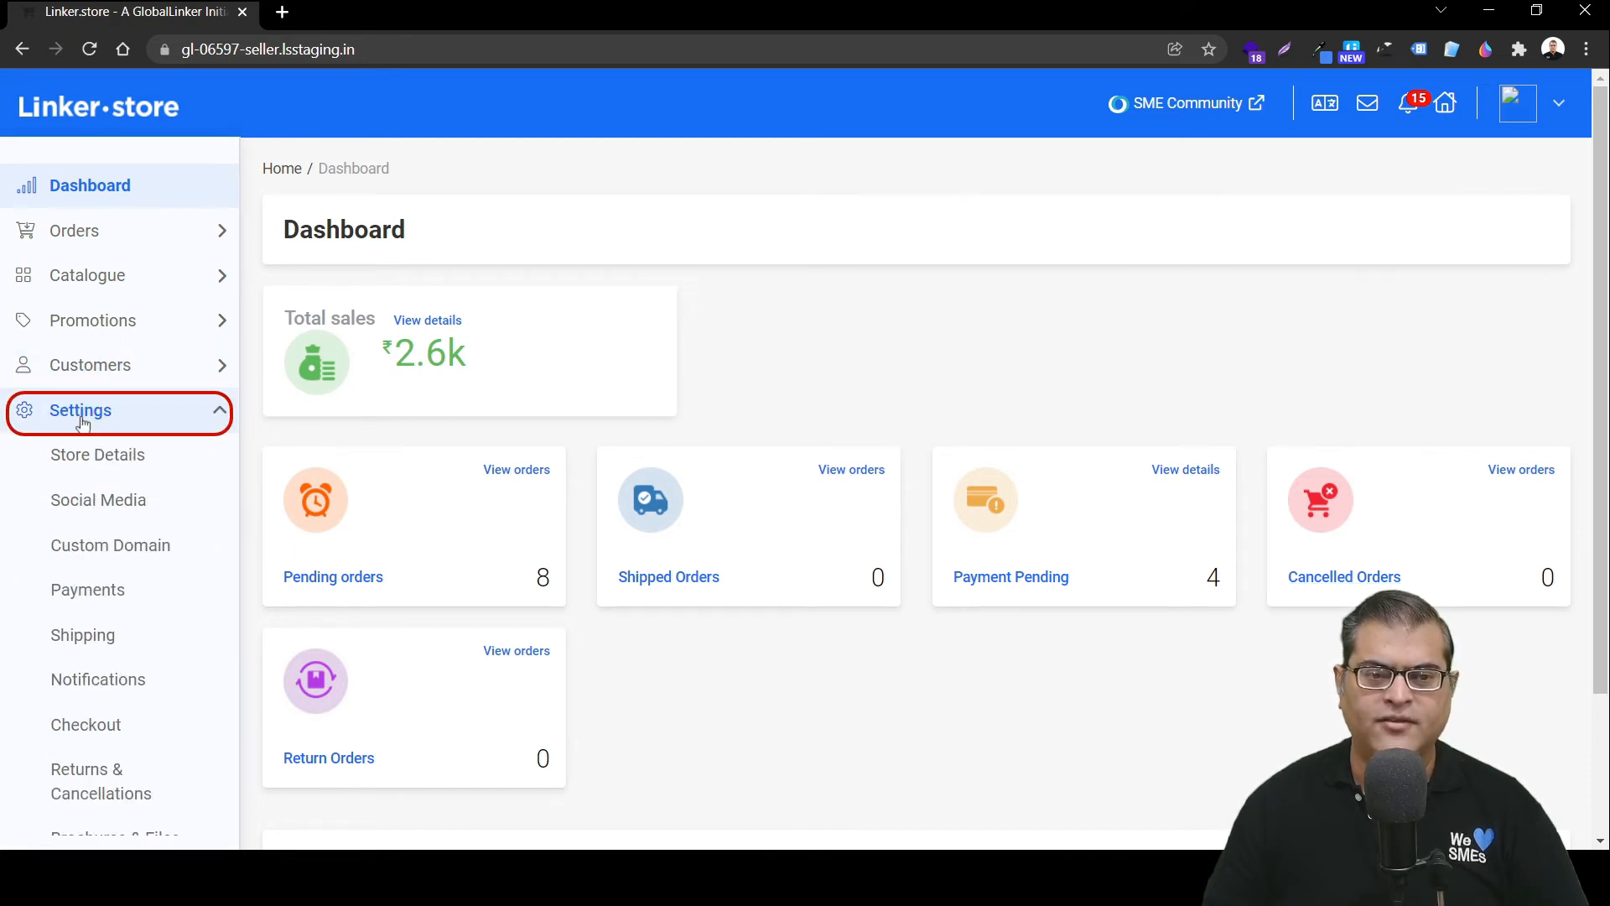
click(87, 590)
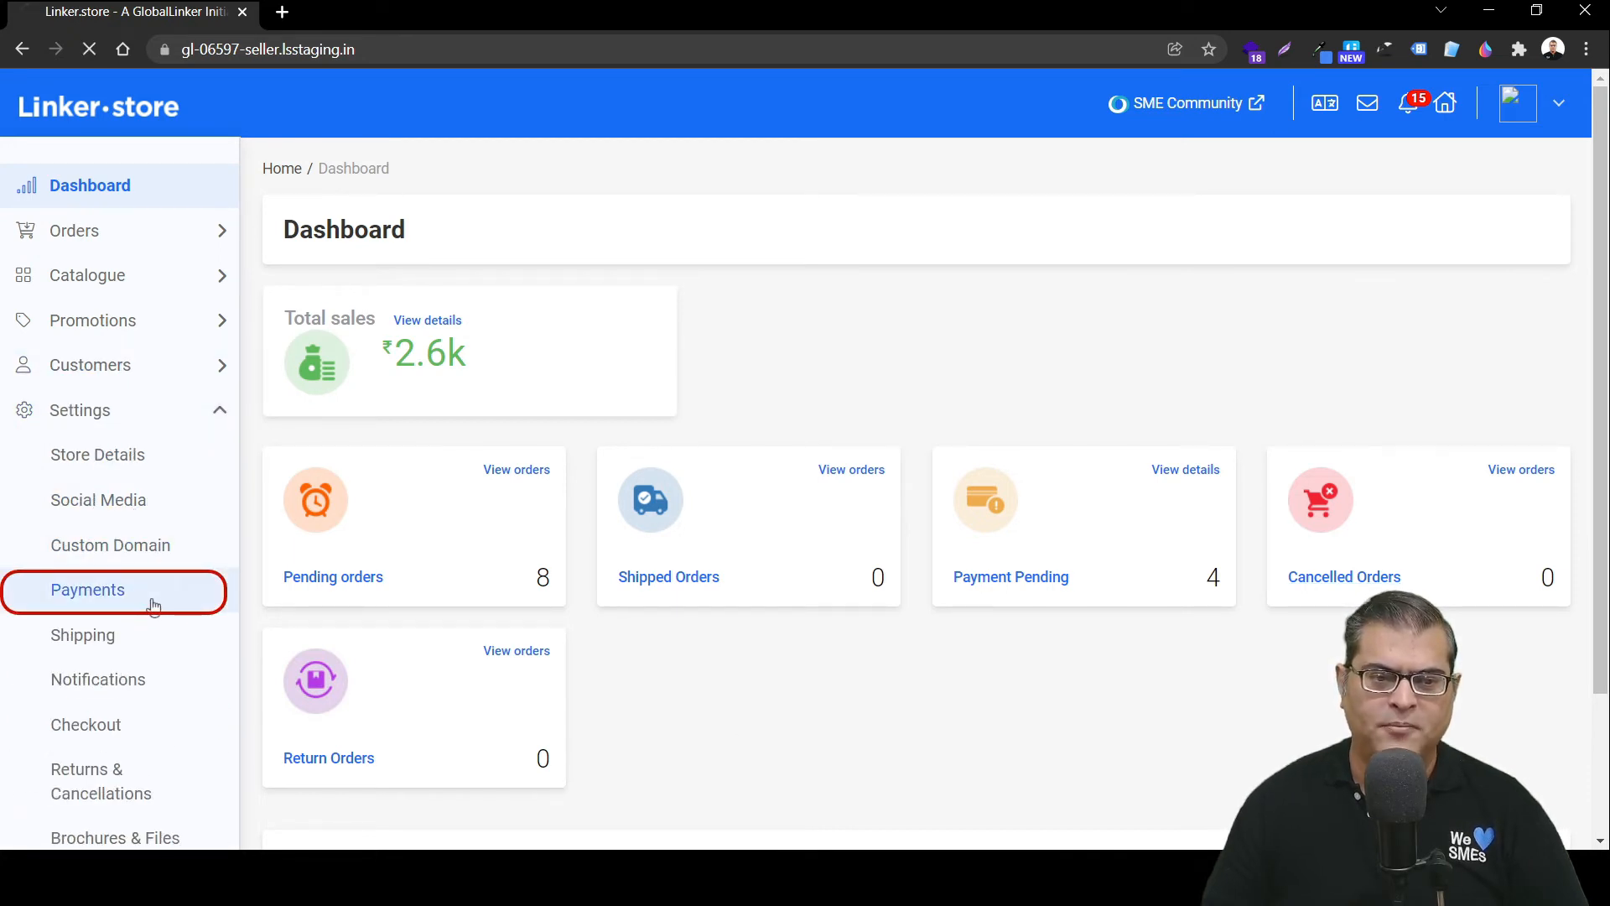
click(87, 588)
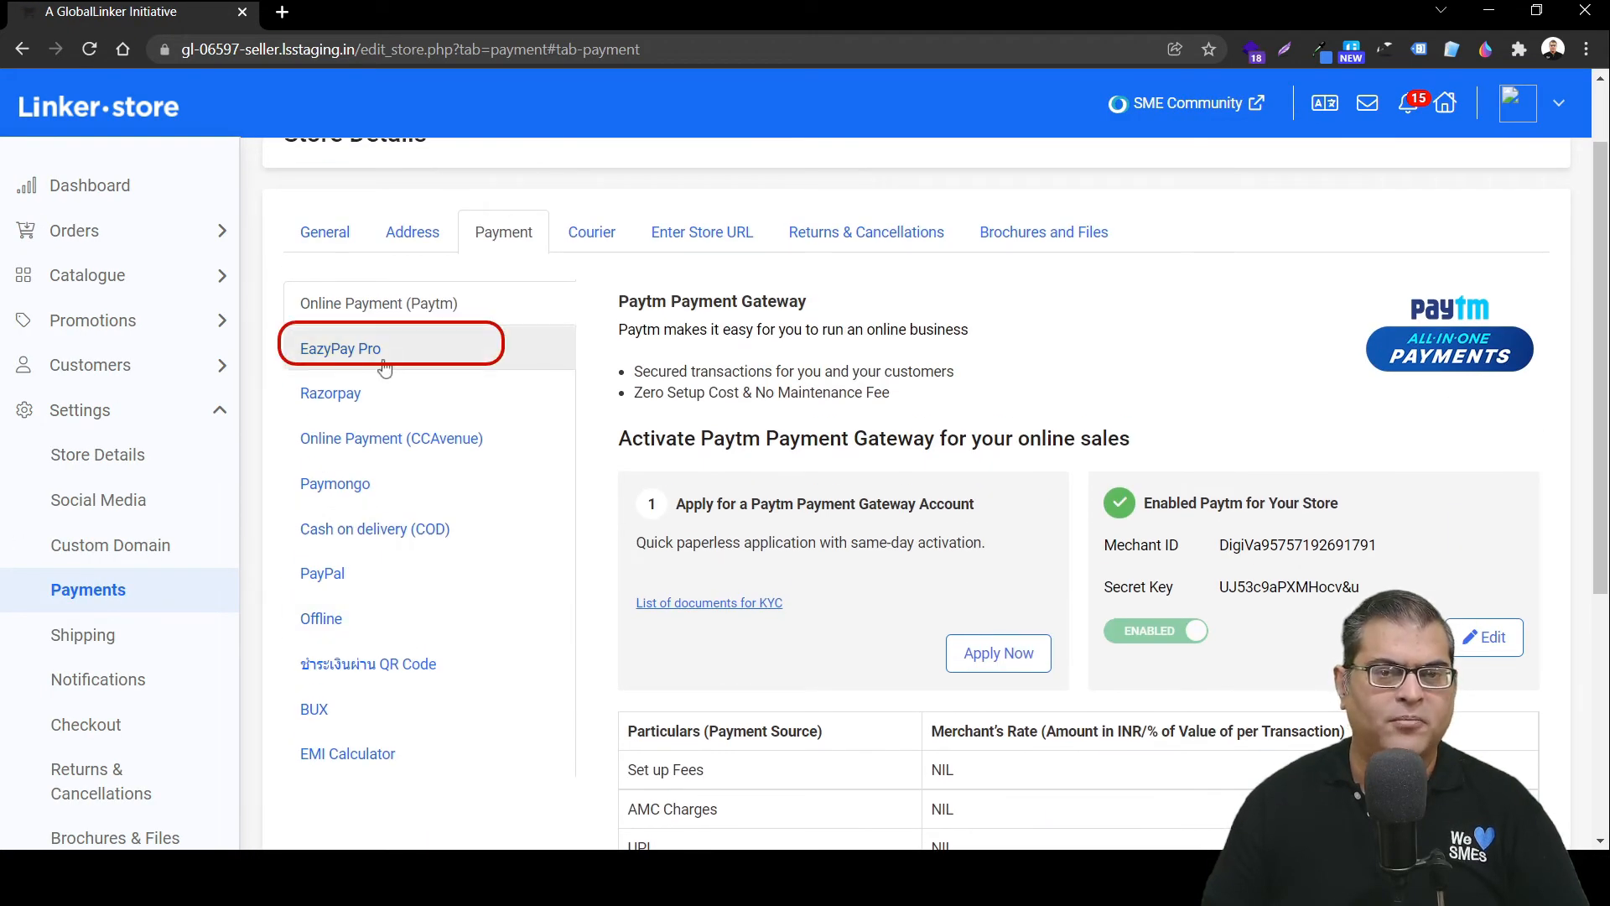
- Select EazyPay Pro from the gateway list to show its disabled, empty credential settings
click(340, 348)
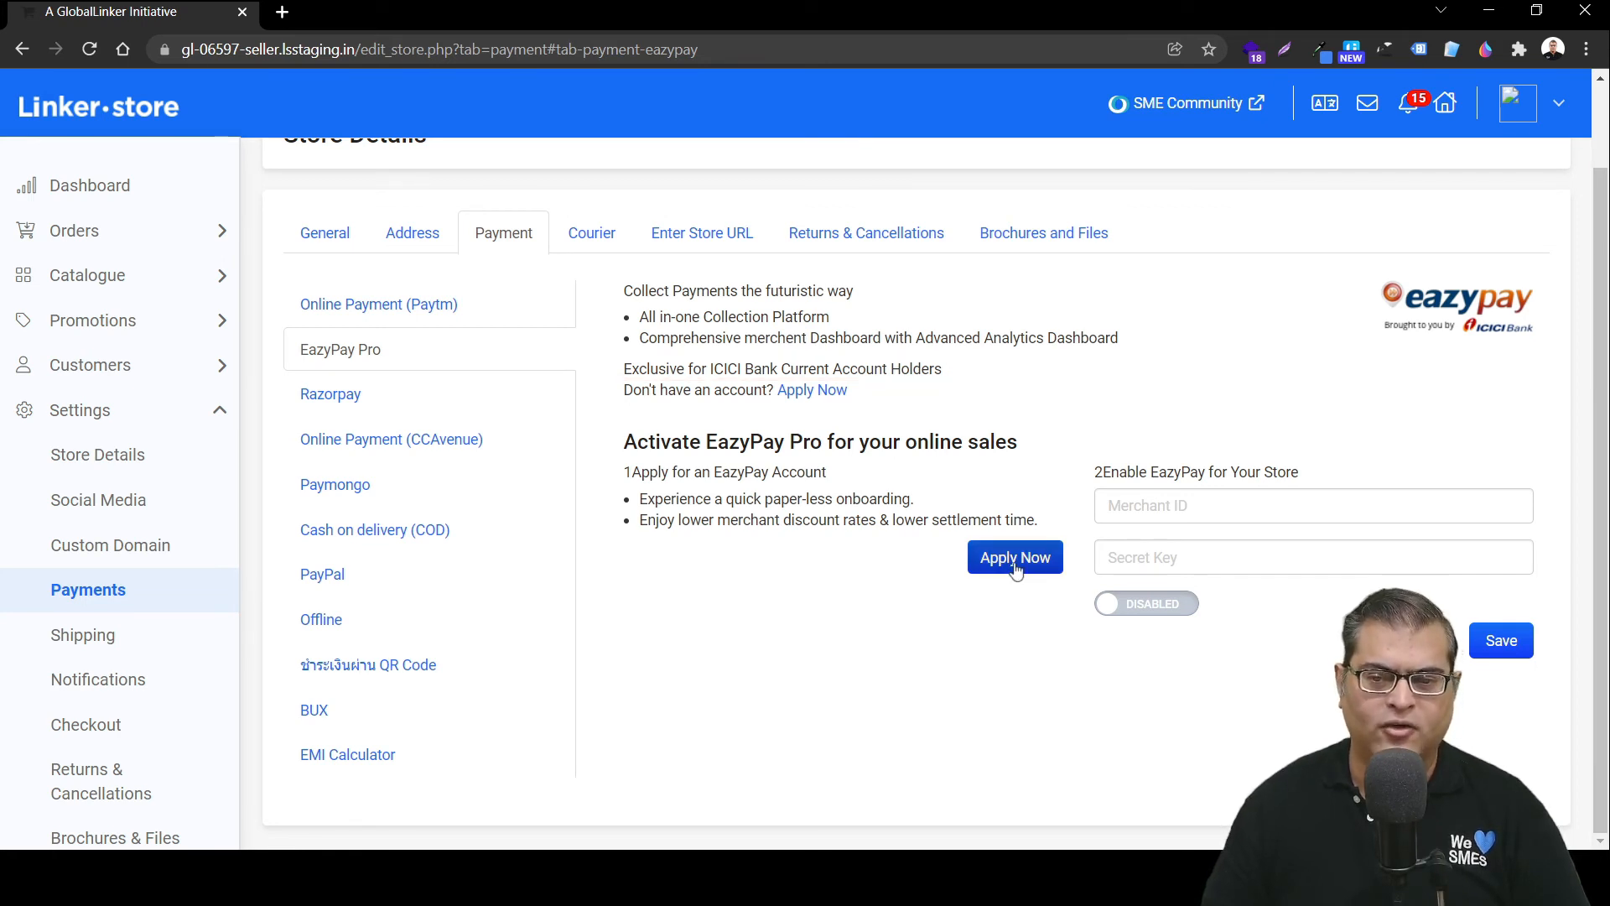
- Use Apply Now to open the EazyPay account enrollment page in a new tab
click(1014, 556)
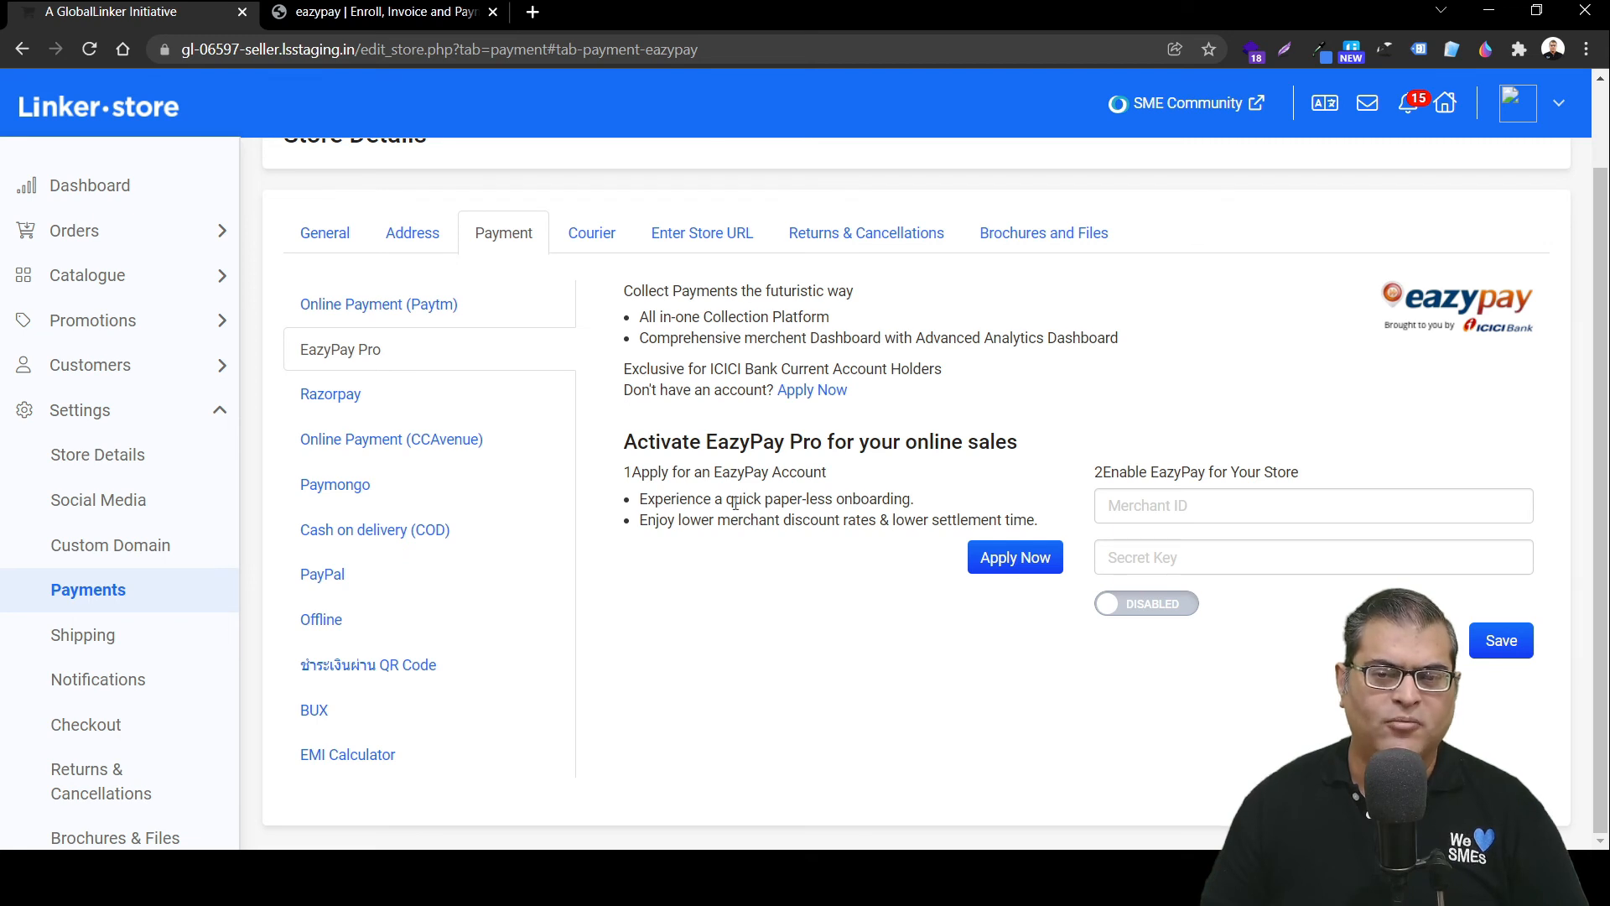
click(1312, 505)
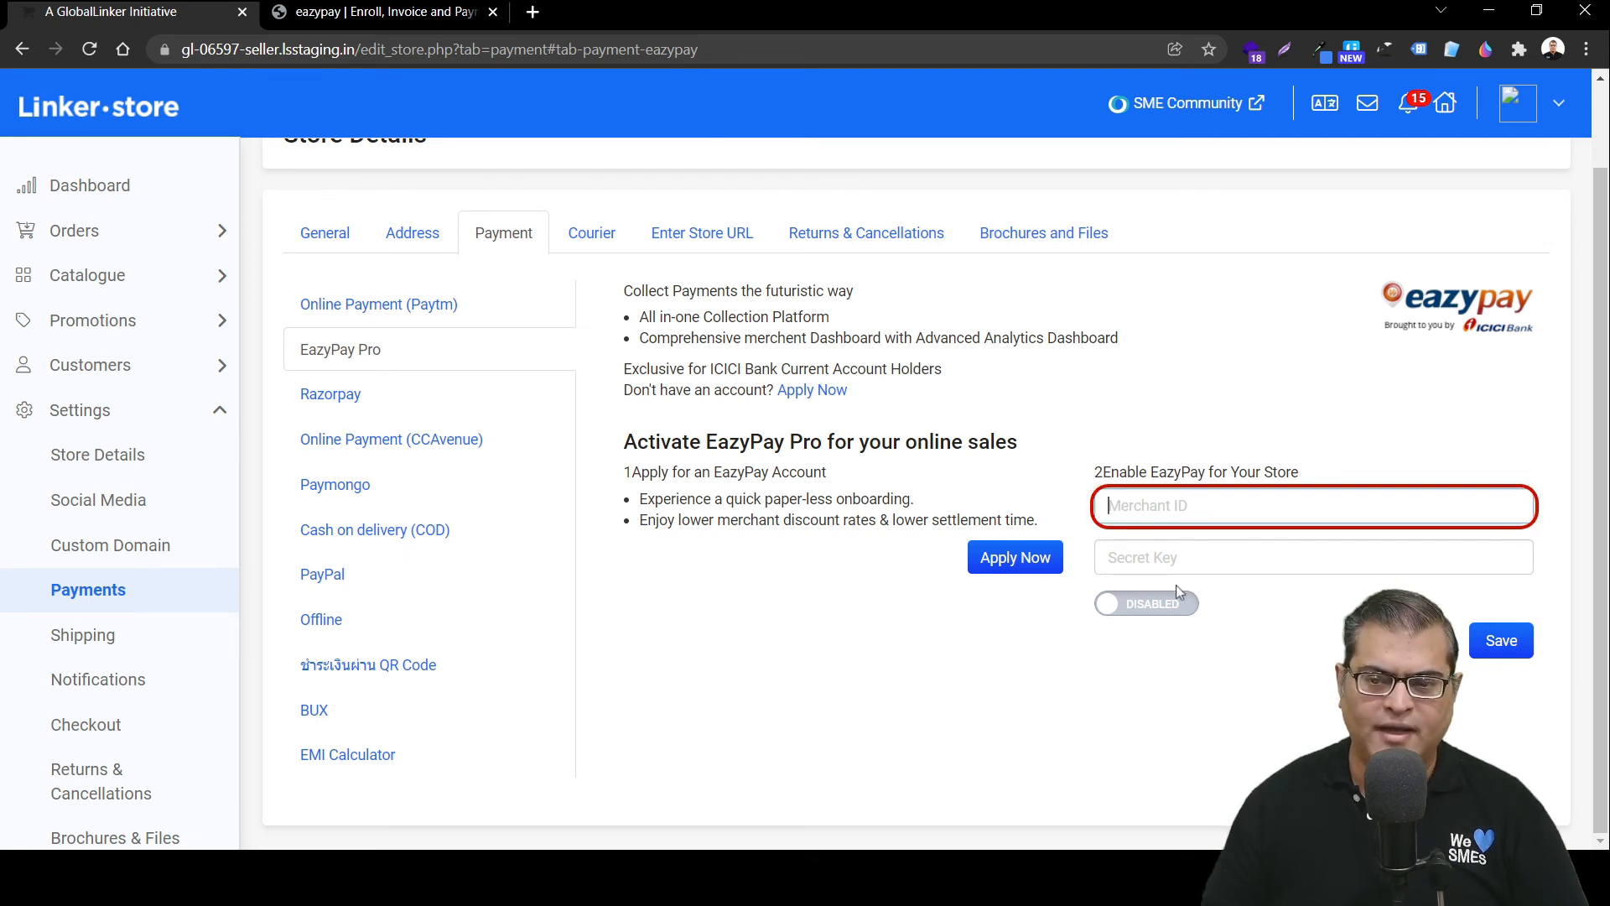
click(1312, 557)
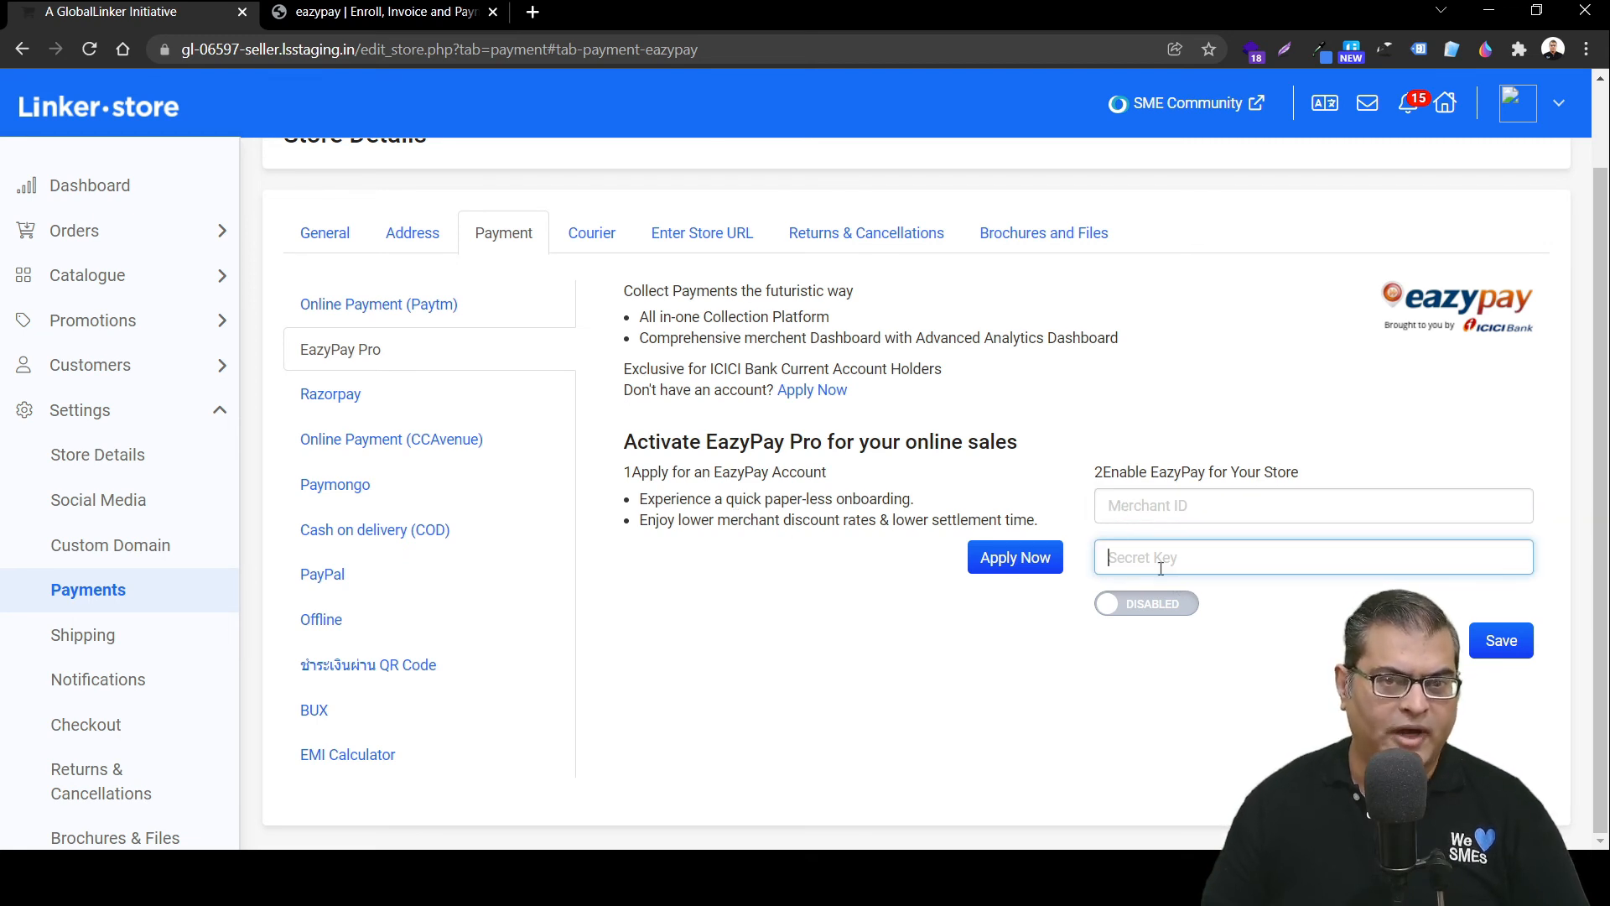